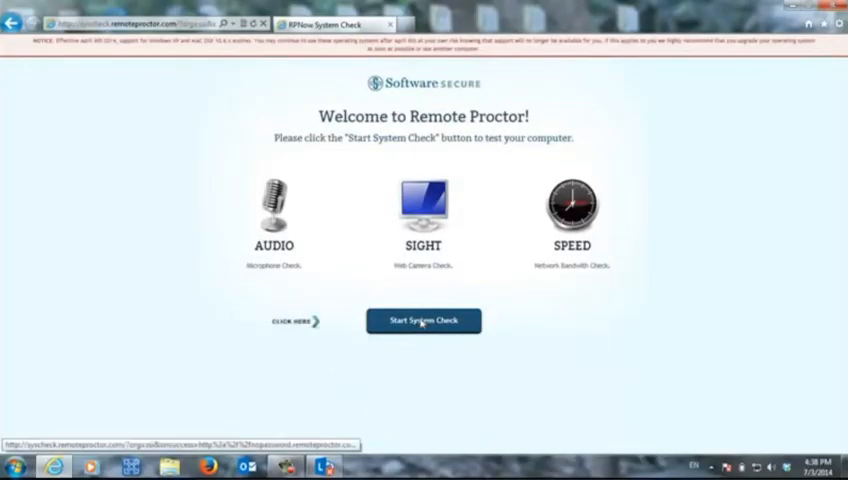
Step: Run the system check so the microphone, webcam and bandwidth tests all pass
{"action": "left_click", "coordinate": [423, 320]}
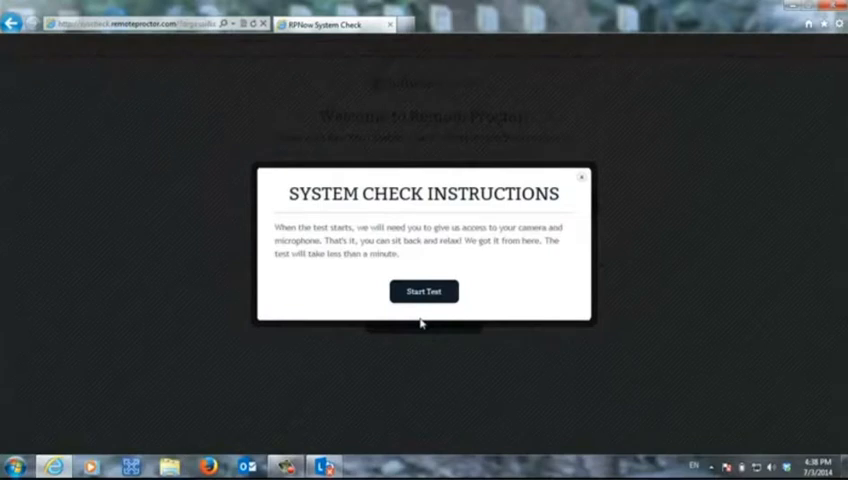
{"action": "left_click", "coordinate": [423, 291]}
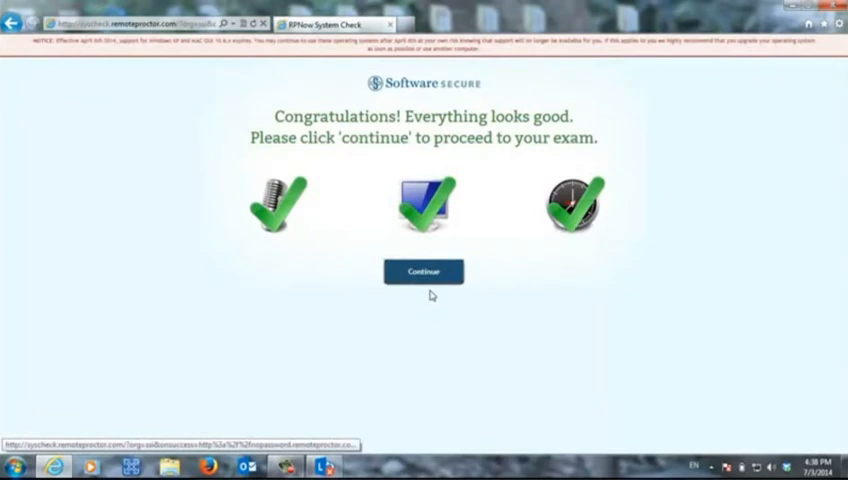
Step: Download the Windows setup.exe and run it from the Internet Explorer download bar
{"action": "left_click", "coordinate": [423, 271]}
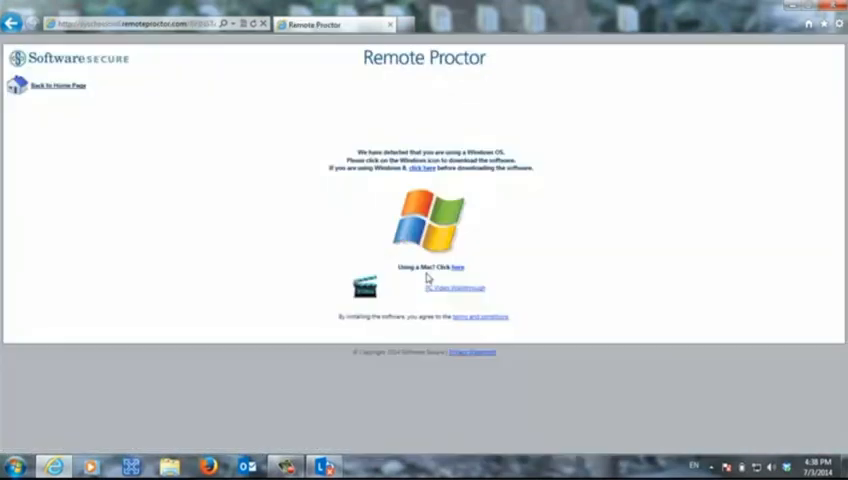
{"action": "left_click", "coordinate": [428, 222]}
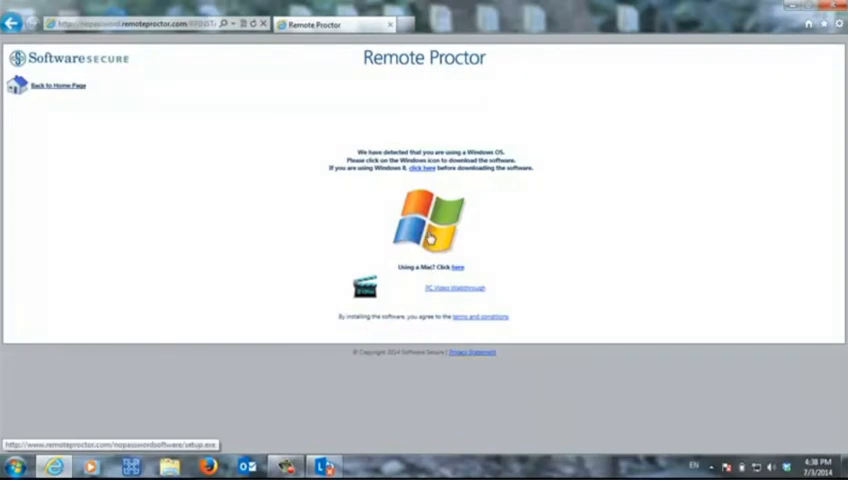
{"action": "left_click", "coordinate": [428, 221]}
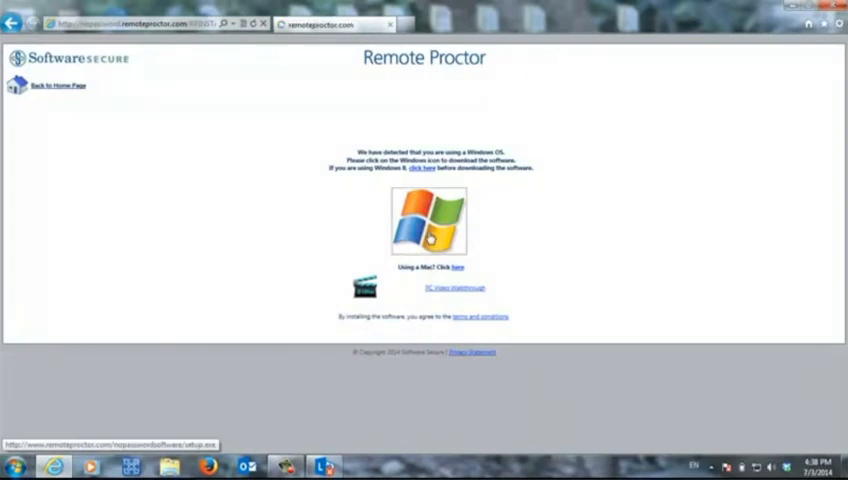
{"action": "left_click", "coordinate": [428, 221]}
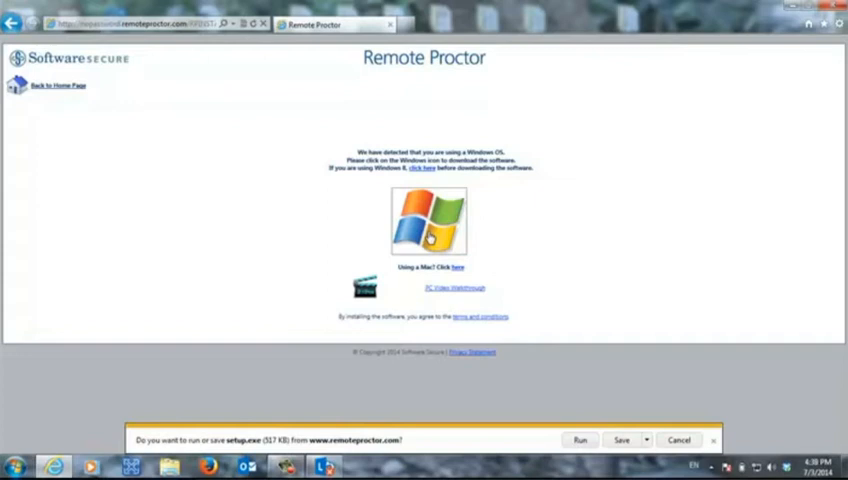
{"action": "mouse_move", "coordinate": [592, 432]}
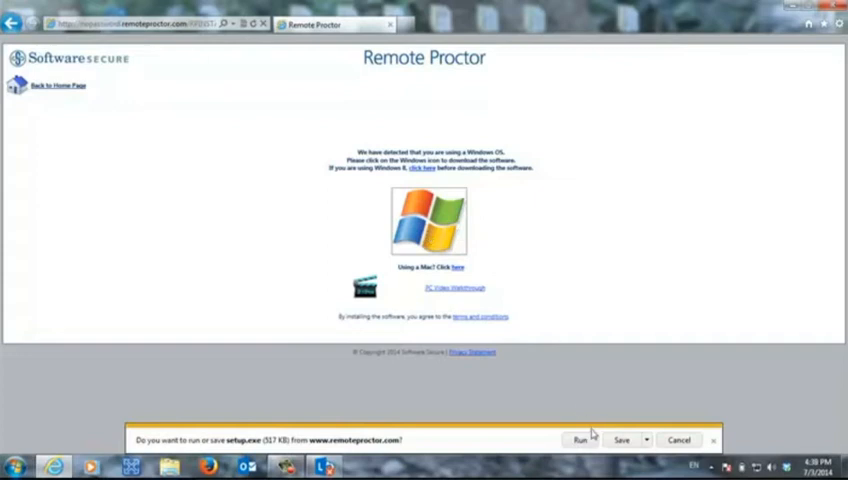
{"action": "left_click", "coordinate": [578, 440]}
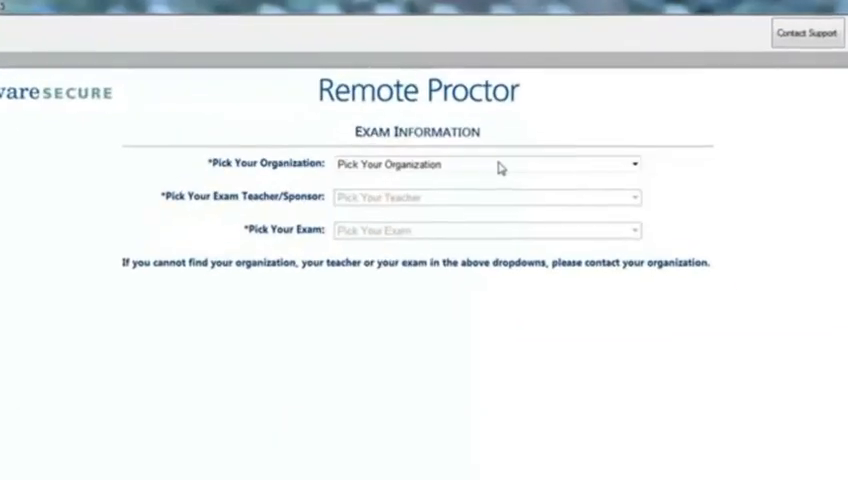
Step: Select James Cook University, sponsor Admissions Test, and the Oxford Online Placement Test exam
{"action": "left_click", "coordinate": [487, 164]}
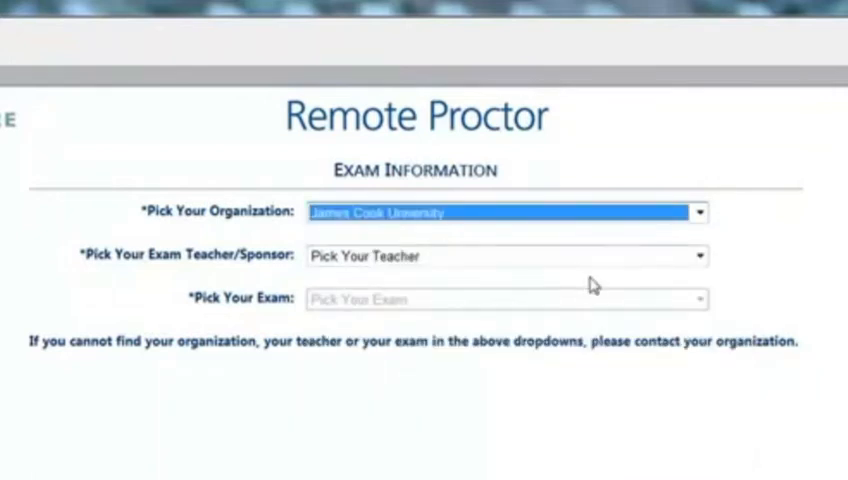
{"action": "left_click", "coordinate": [505, 256]}
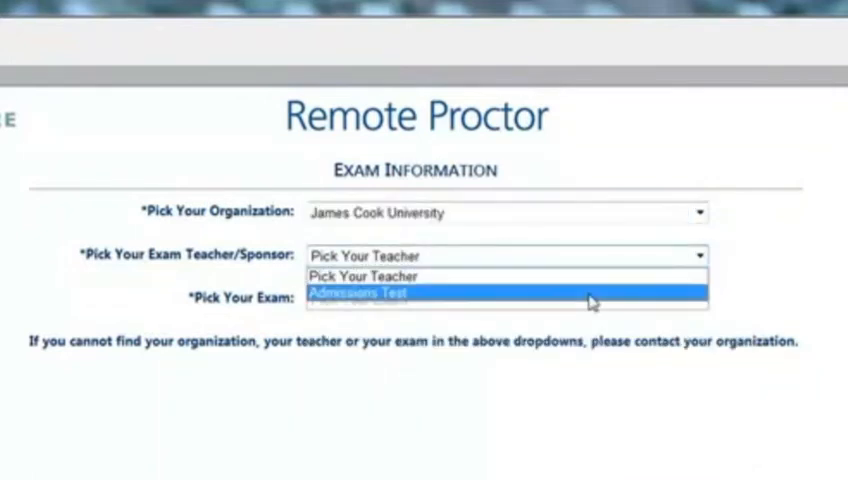
{"action": "left_click", "coordinate": [365, 293]}
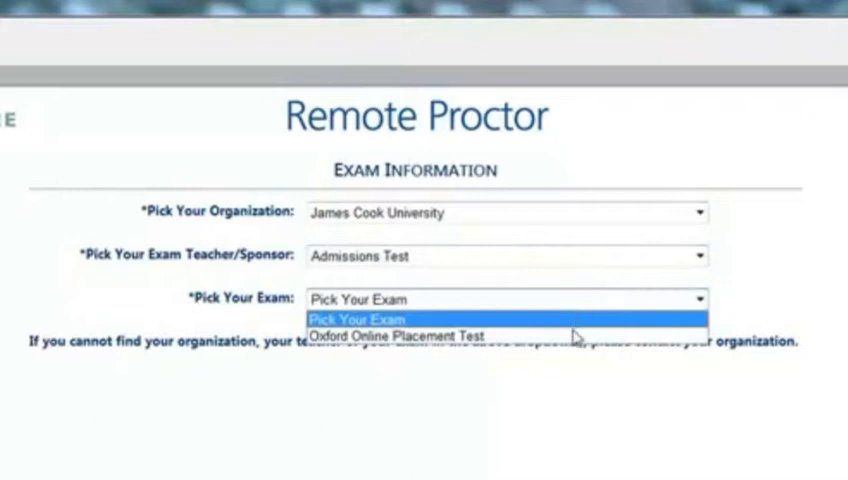
{"action": "left_click", "coordinate": [406, 335]}
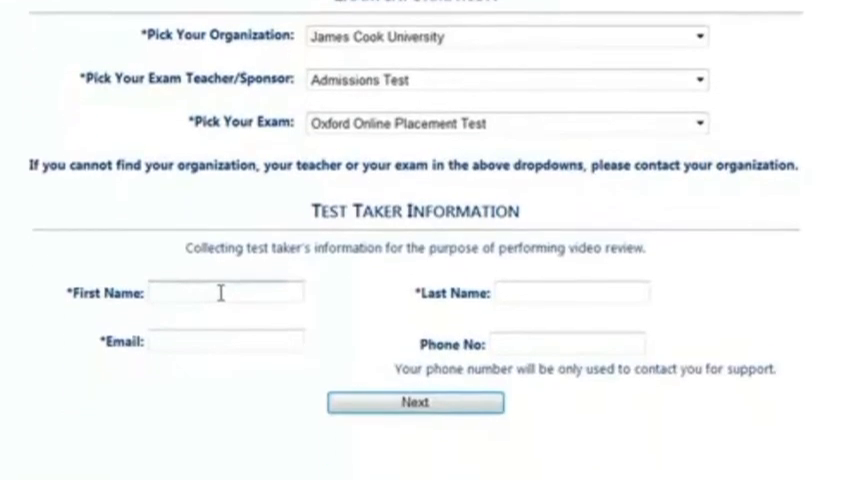
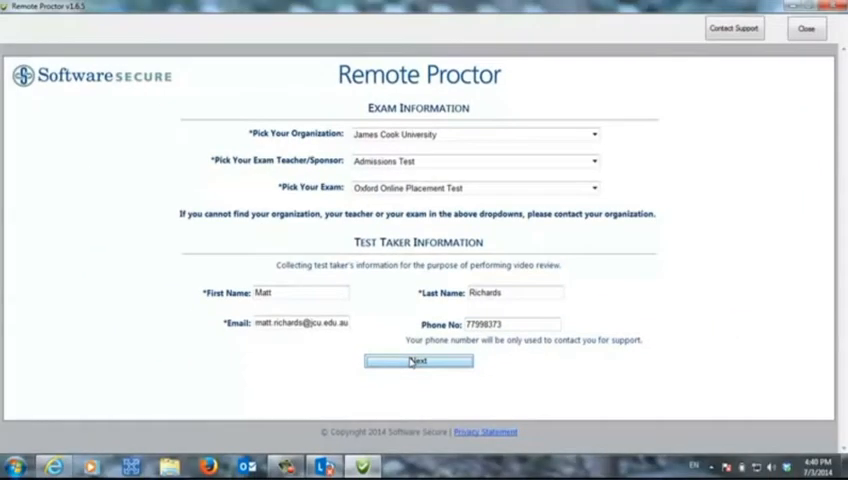
Step: Submit the exam form and get past the Pre-Exam Advisory and Customer Communication screens
{"action": "left_click", "coordinate": [417, 361]}
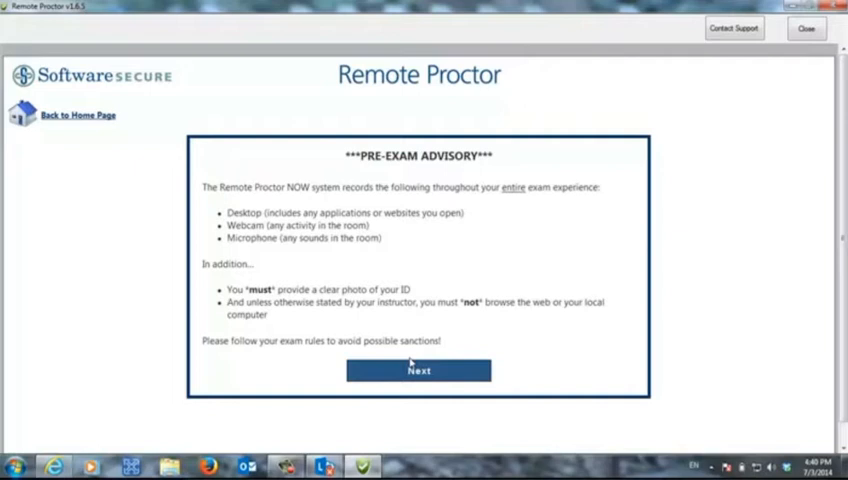
{"action": "left_click", "coordinate": [418, 370]}
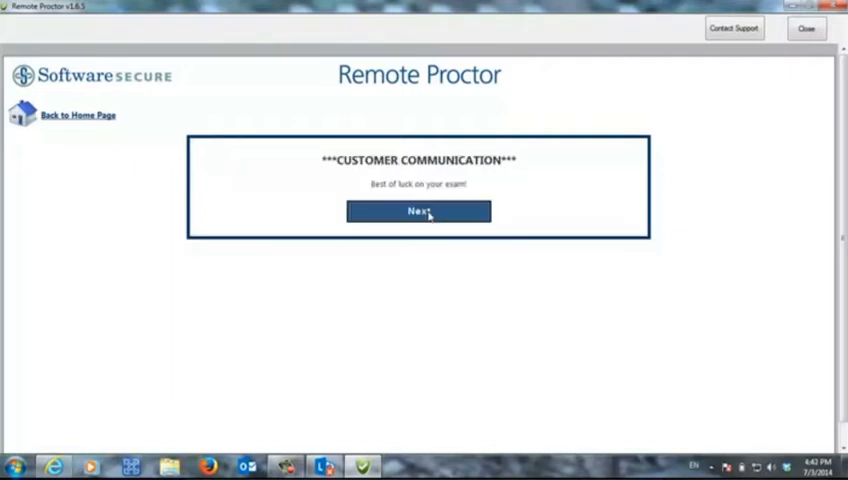
{"action": "left_click", "coordinate": [418, 211]}
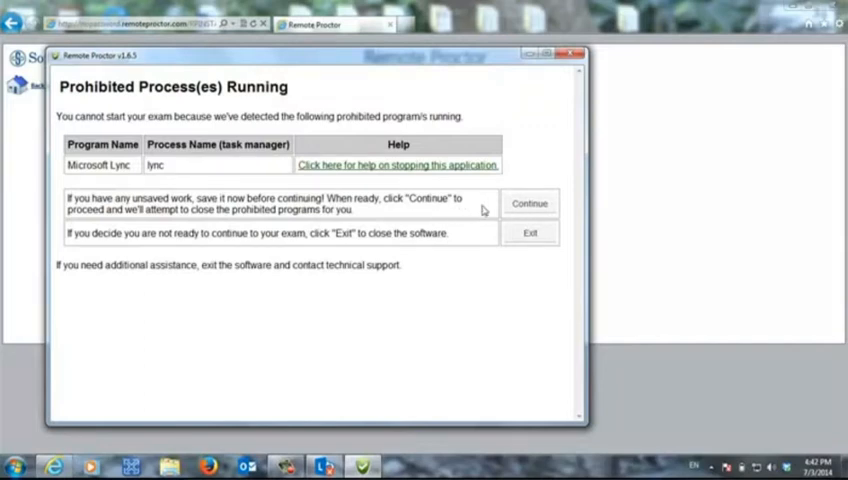
{"action": "mouse_move", "coordinate": [515, 211]}
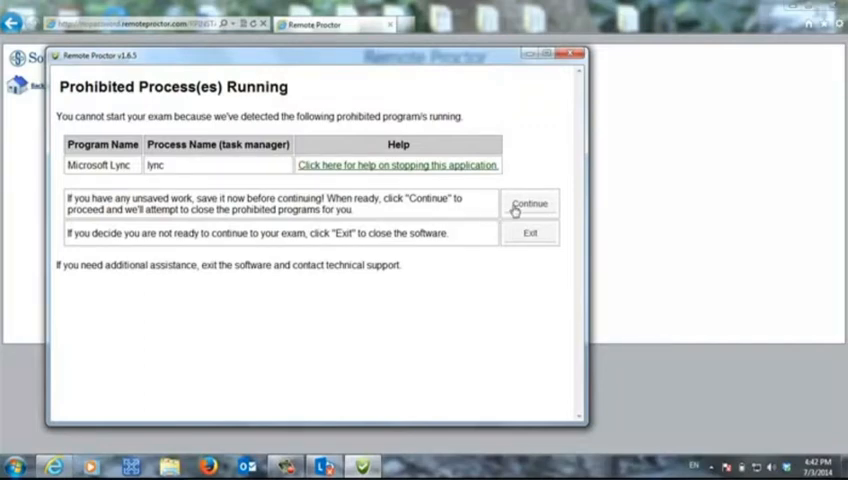
Step: Let Remote Proctor close the prohibited Microsoft Lync program
{"action": "left_click", "coordinate": [530, 203]}
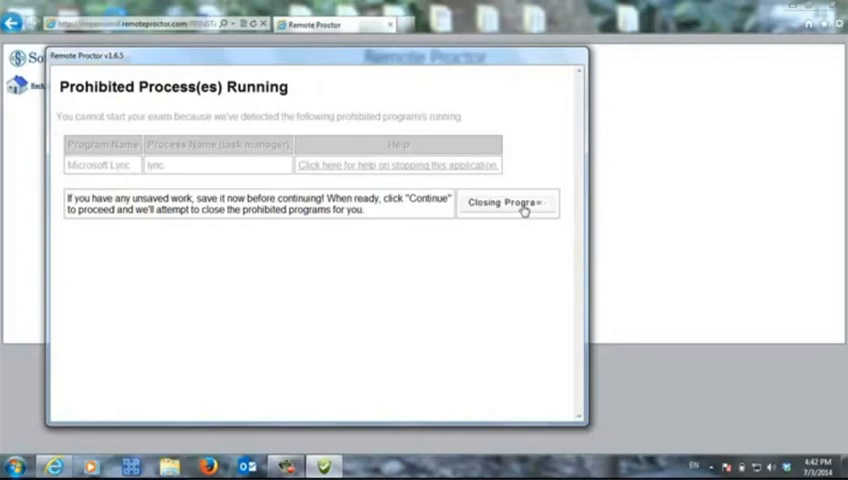
{"action": "left_click", "coordinate": [507, 203]}
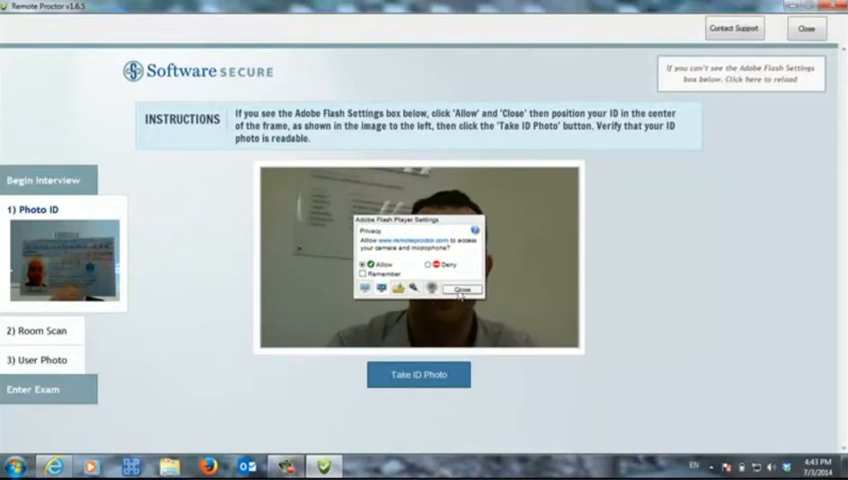
Step: Dismiss the Flash prompt, take the ID photo, affirm it is legible and confirm it
{"action": "left_click", "coordinate": [459, 289]}
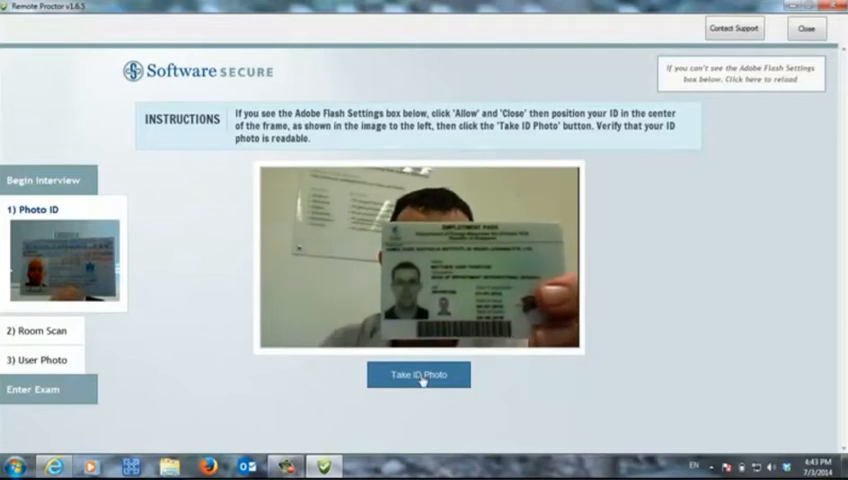
{"action": "left_click", "coordinate": [418, 374]}
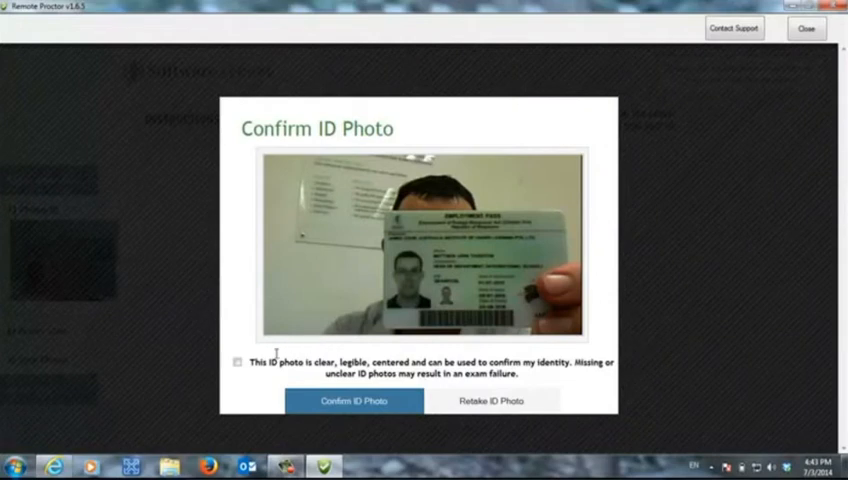
{"action": "left_click", "coordinate": [239, 362]}
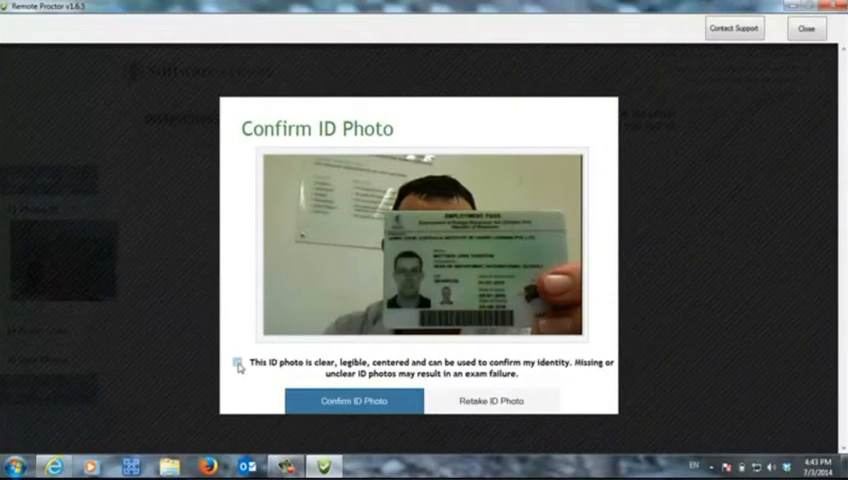
{"action": "left_click", "coordinate": [239, 362]}
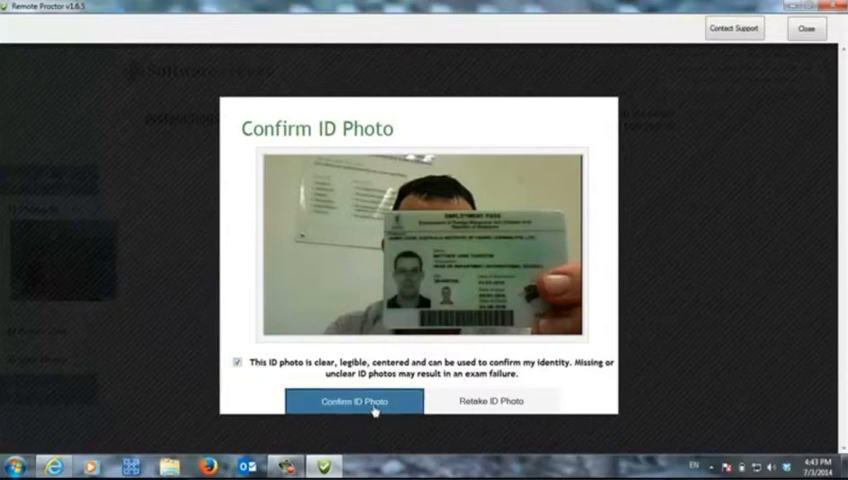
{"action": "left_click", "coordinate": [354, 401]}
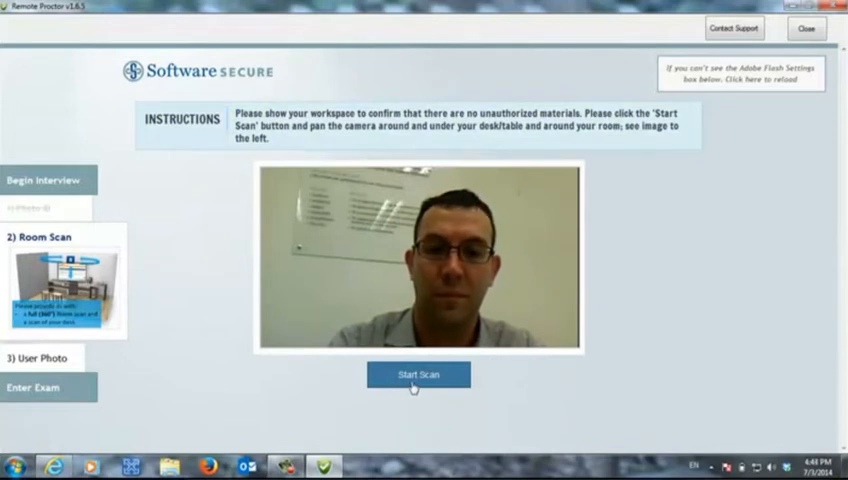
Step: Start the room scan, pan the webcam around the workspace, then stop the scan
{"action": "left_click", "coordinate": [418, 374]}
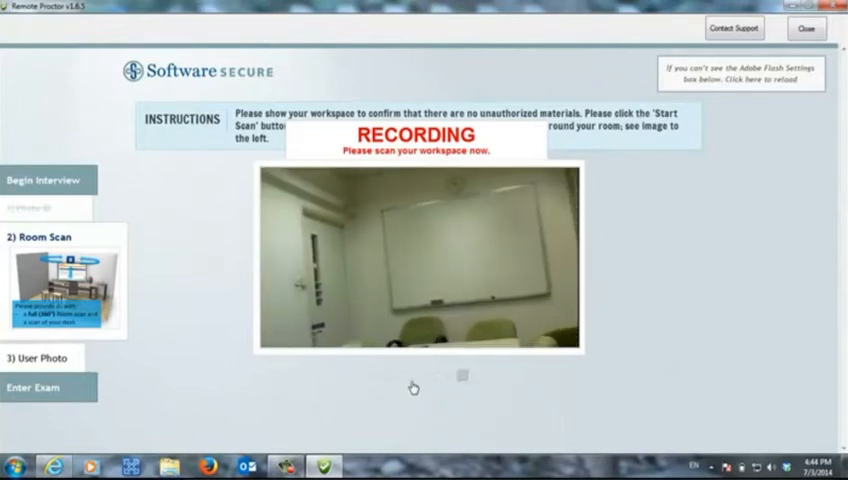
{"action": "left_click", "coordinate": [418, 374]}
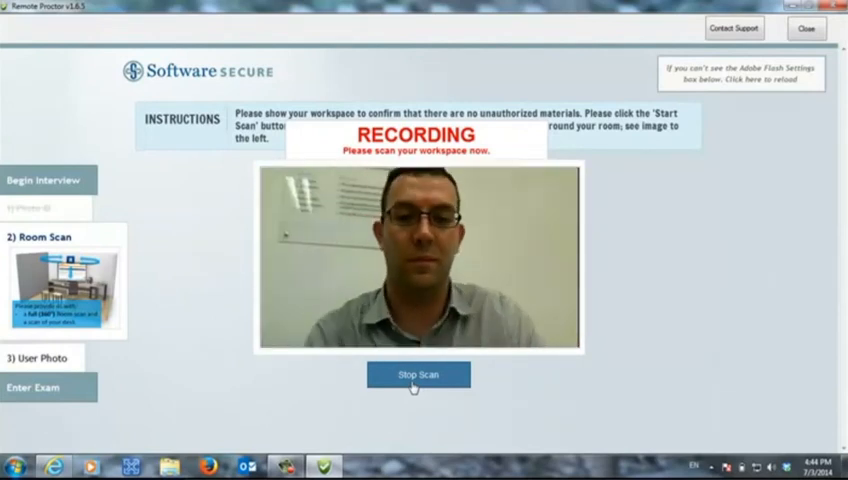
{"action": "left_click", "coordinate": [418, 375]}
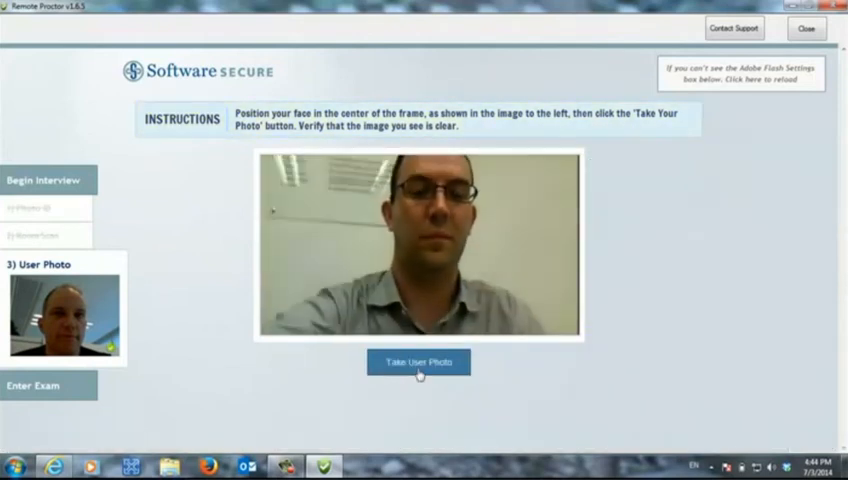
Step: Take the user face photo and tick 'This photo is clear and centered'
{"action": "left_click", "coordinate": [419, 362]}
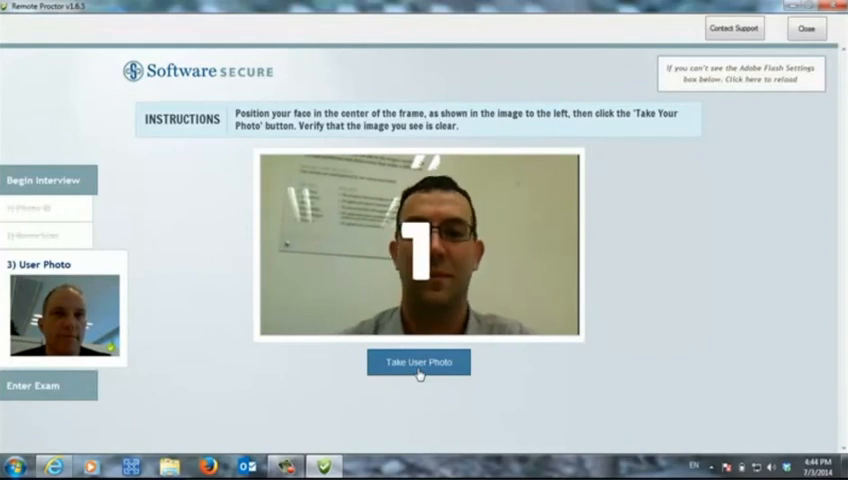
{"action": "left_click", "coordinate": [418, 361]}
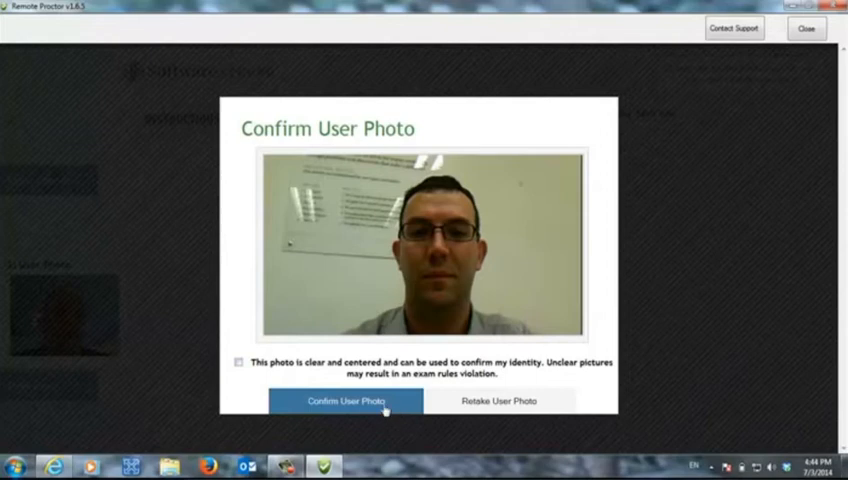
{"action": "left_click", "coordinate": [345, 401]}
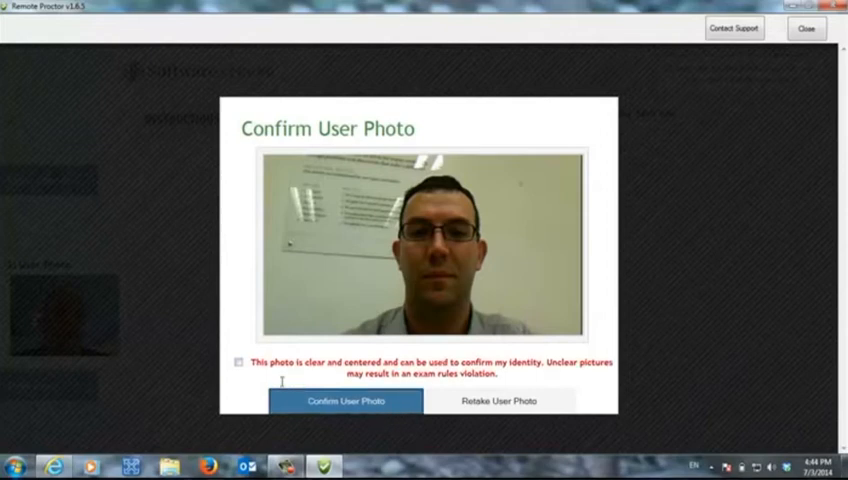
{"action": "left_click", "coordinate": [239, 362]}
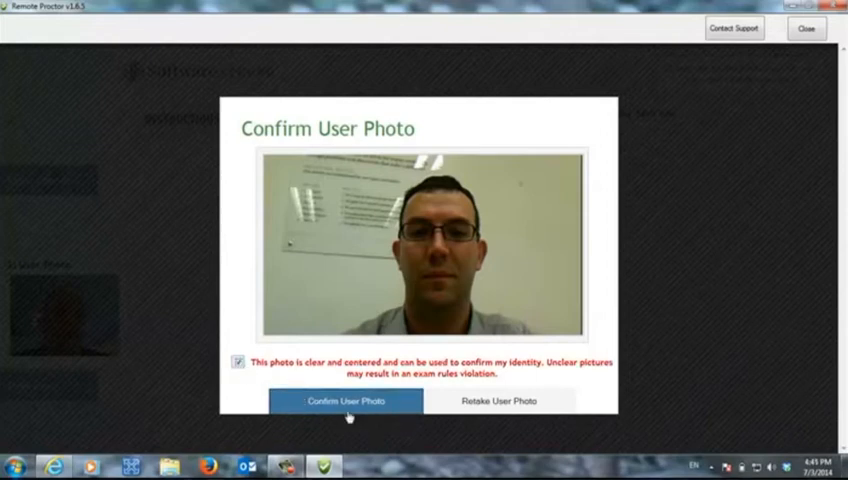
Step: Confirm the user photo, acknowledge Start Exam, and log in with the organisation credentials
{"action": "left_click", "coordinate": [345, 400]}
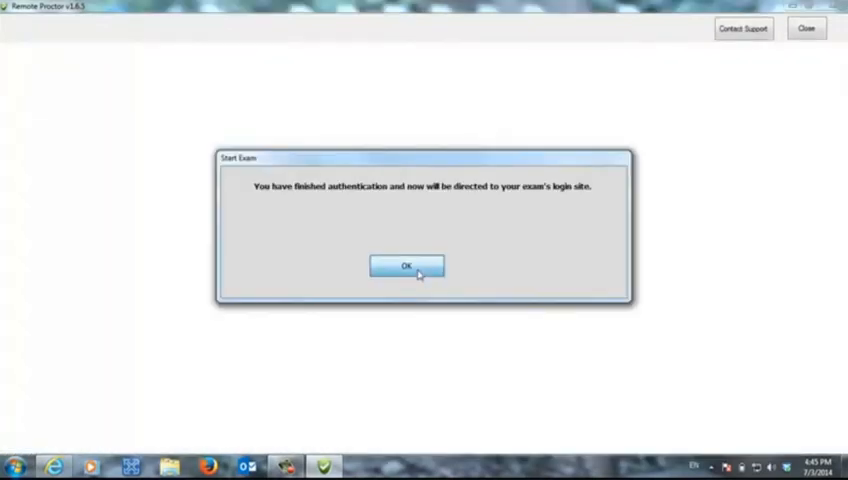
{"action": "left_click", "coordinate": [405, 265]}
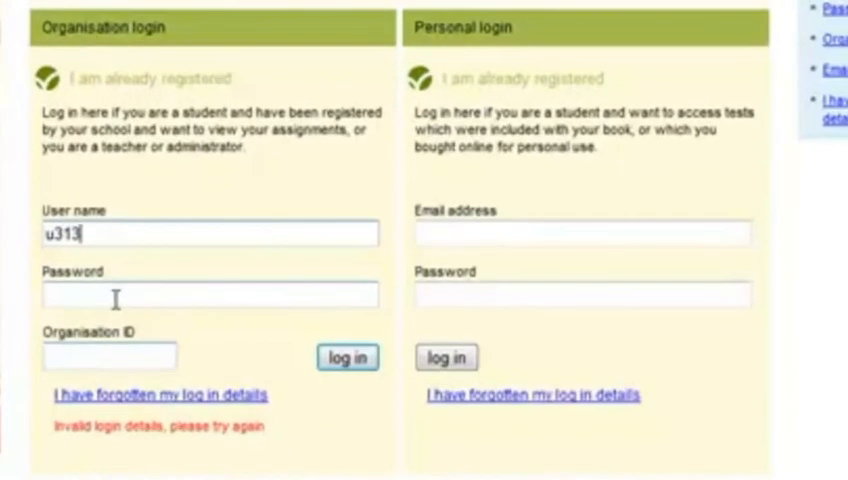
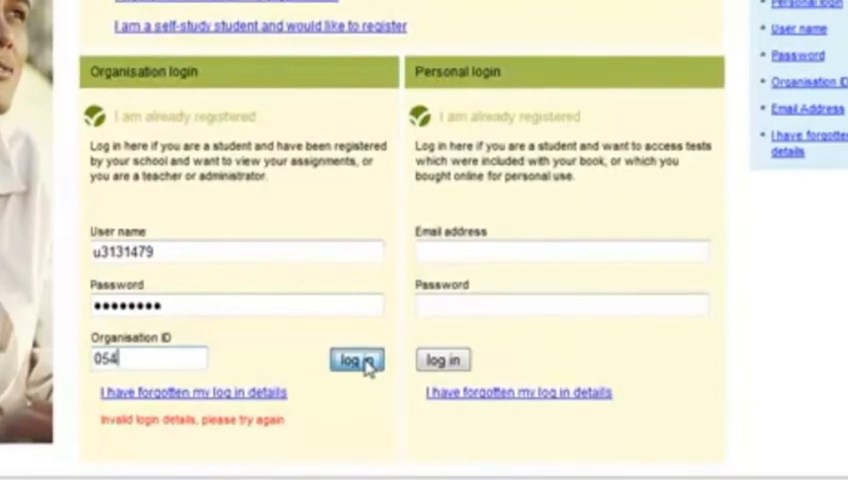
{"action": "left_click", "coordinate": [352, 360]}
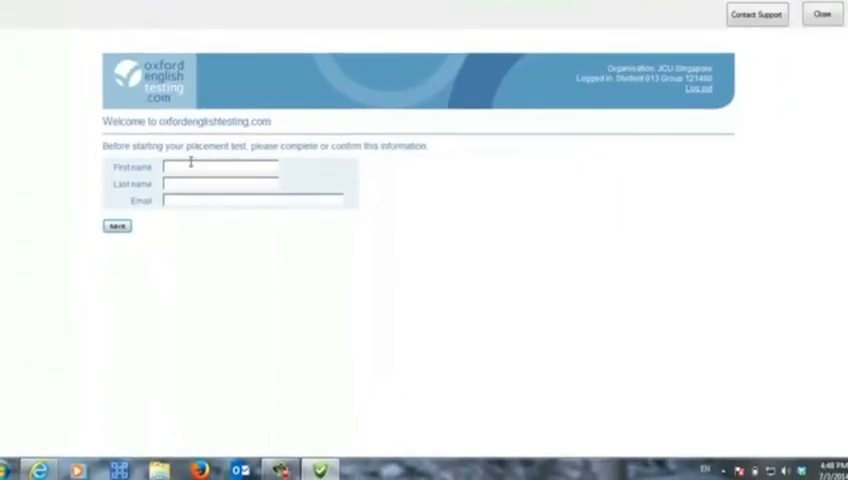
Step: Enter the candidate name and a jcu.edu.au email address
{"action": "type", "text": "Matt"}
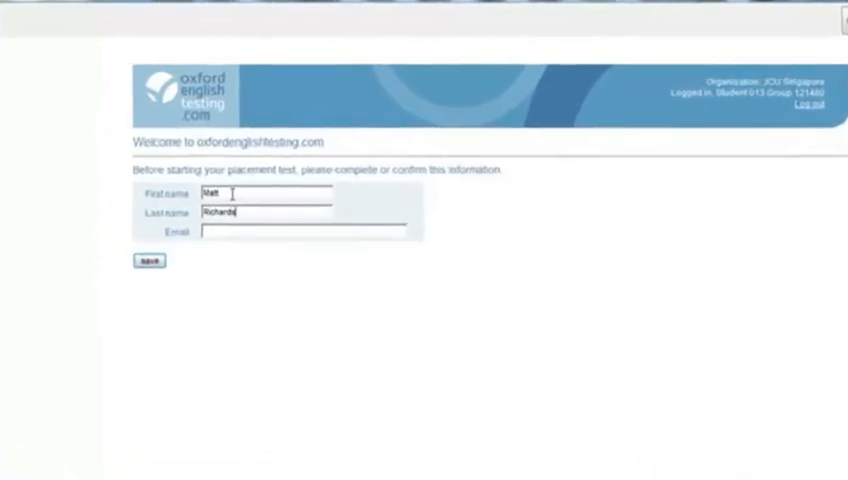
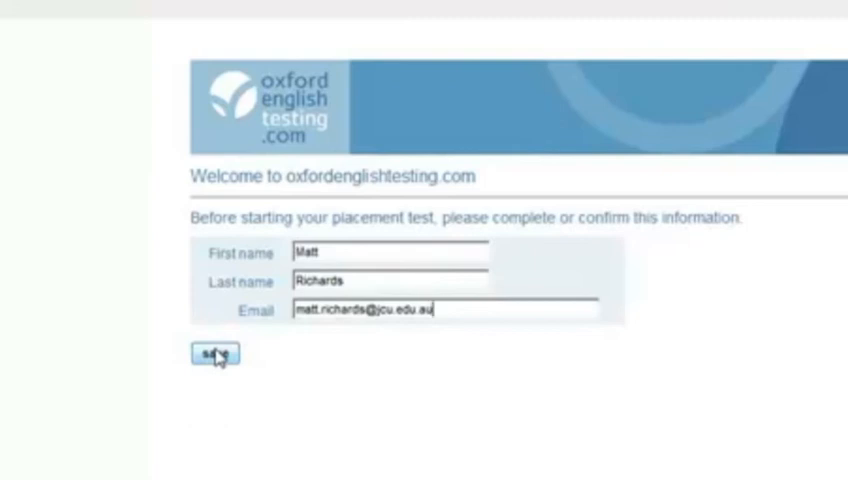
Step: Save the details and acknowledge the confirm-save and details-saved prompts
{"action": "left_click", "coordinate": [212, 355]}
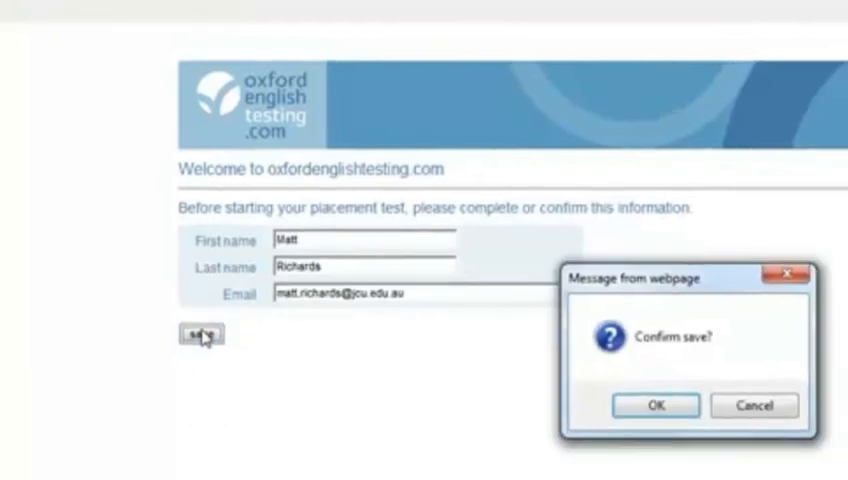
{"action": "left_click", "coordinate": [653, 405]}
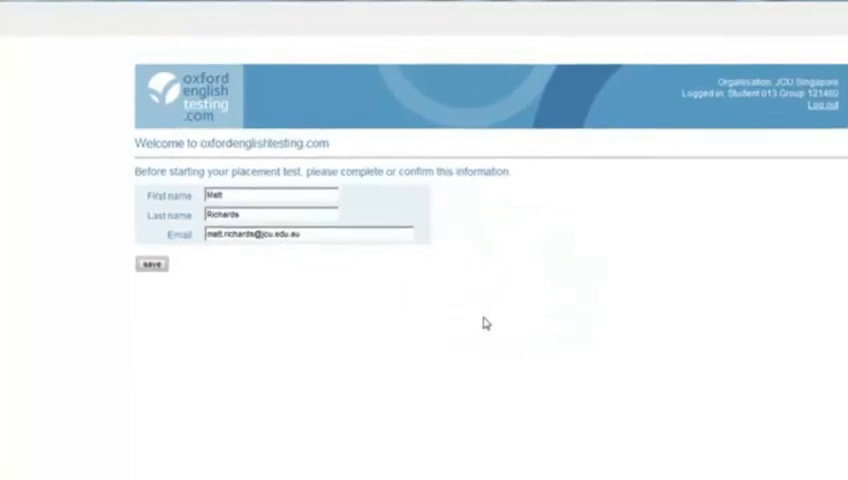
{"action": "left_click", "coordinate": [149, 263]}
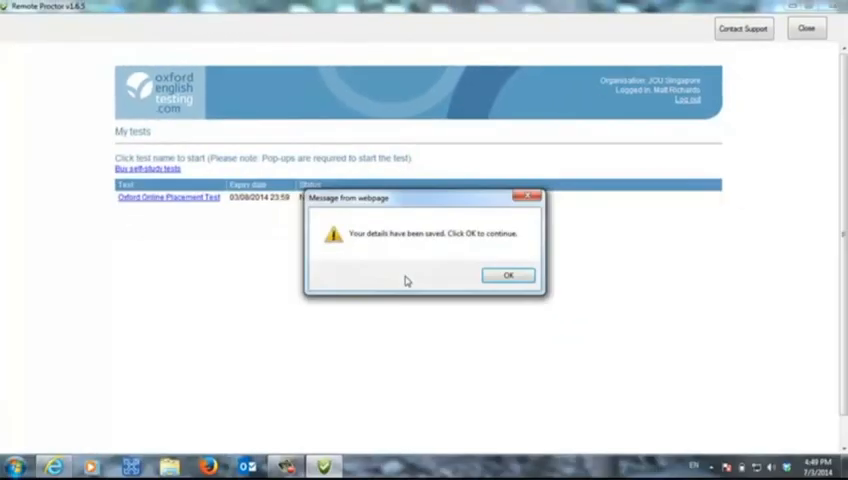
{"action": "left_click", "coordinate": [507, 275]}
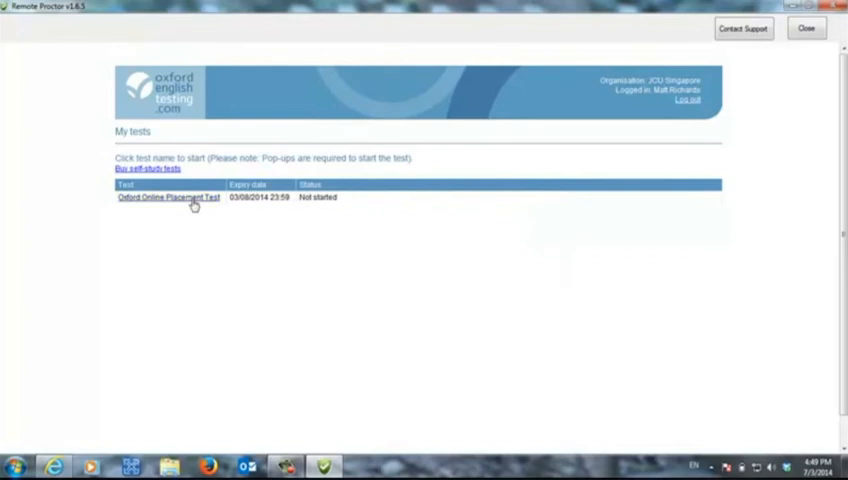
Step: Launch the Oxford Online Placement Test with the Mid-level starting point selected
{"action": "left_click", "coordinate": [167, 197]}
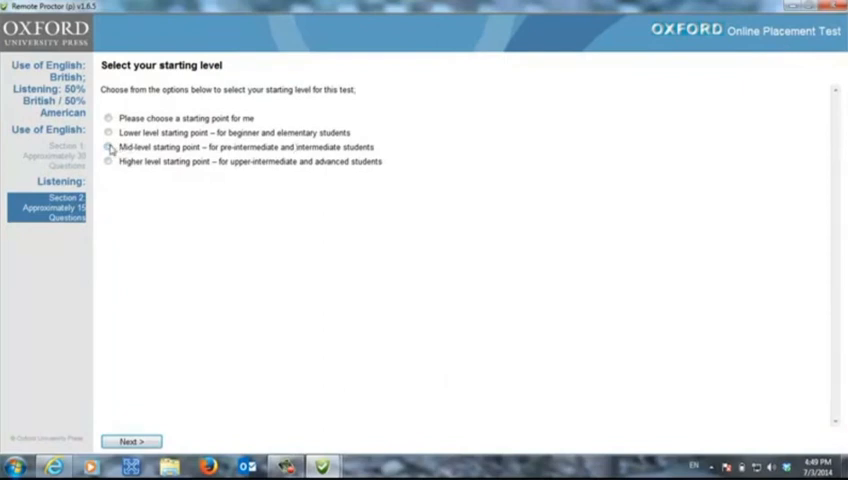
{"action": "left_click", "coordinate": [108, 147]}
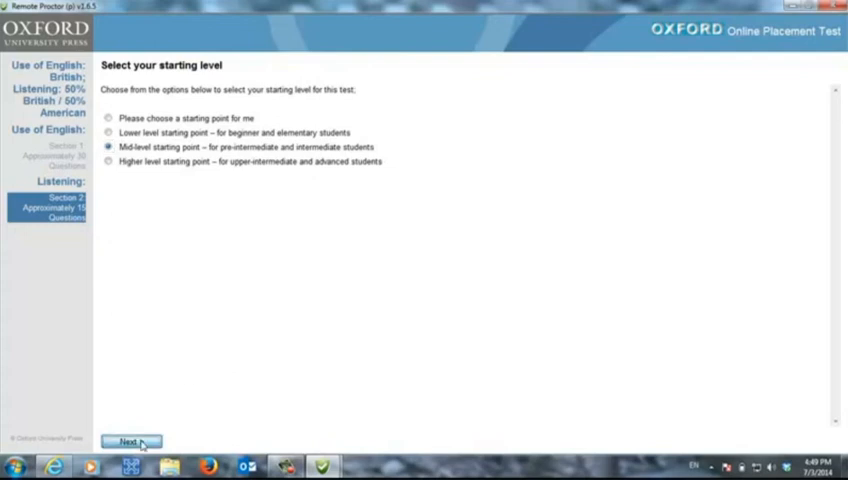
{"action": "left_click", "coordinate": [131, 441]}
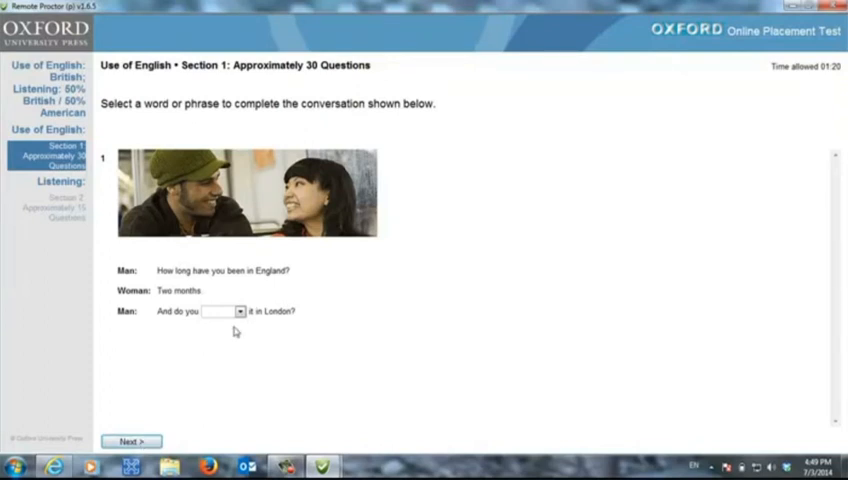
Step: Answer question 1 with 'live' and question 11 with option B, advancing to Listening
{"action": "left_click", "coordinate": [238, 311]}
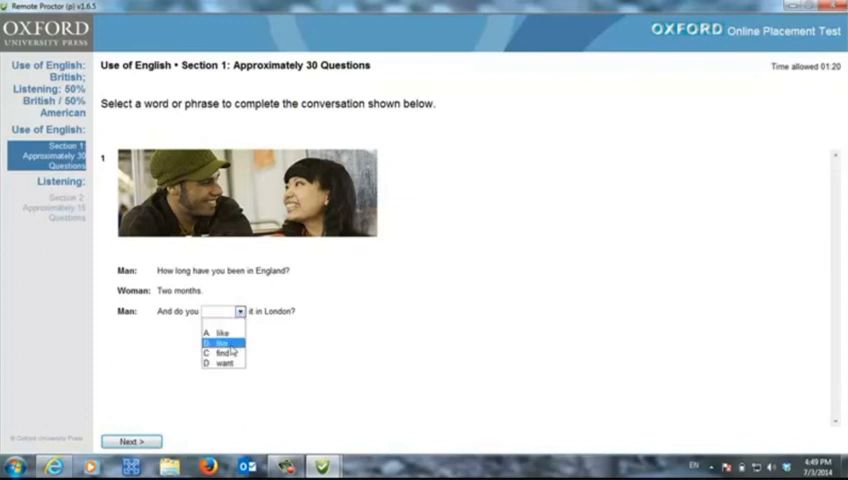
{"action": "left_click", "coordinate": [222, 345]}
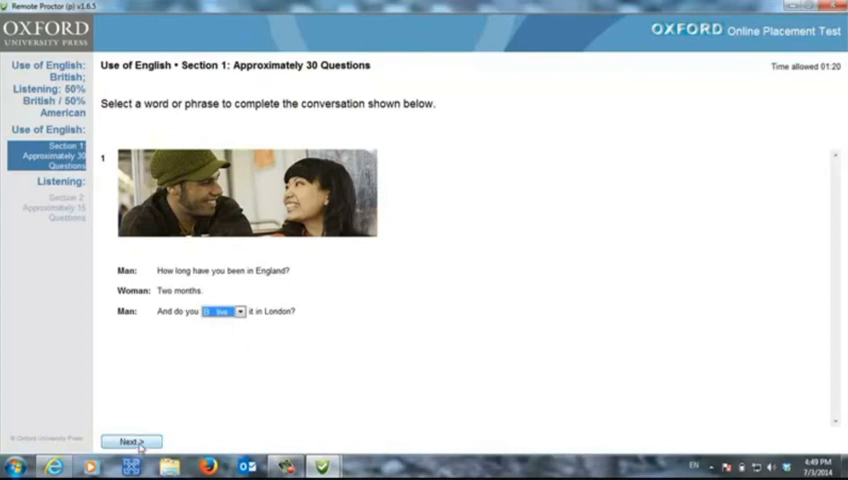
{"action": "left_click", "coordinate": [130, 441]}
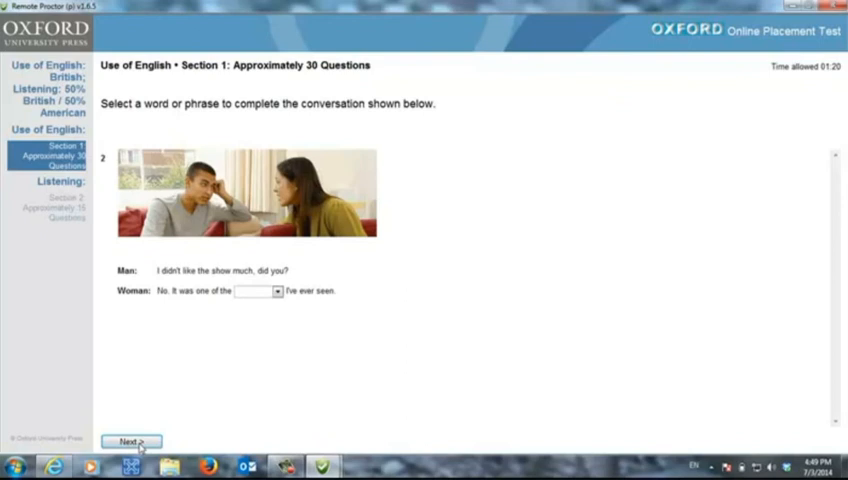
{"action": "left_click", "coordinate": [129, 441]}
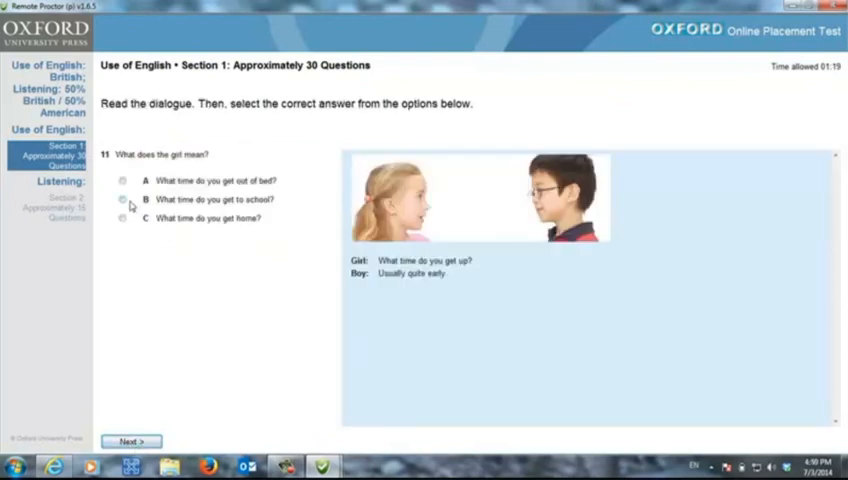
{"action": "left_click", "coordinate": [122, 199]}
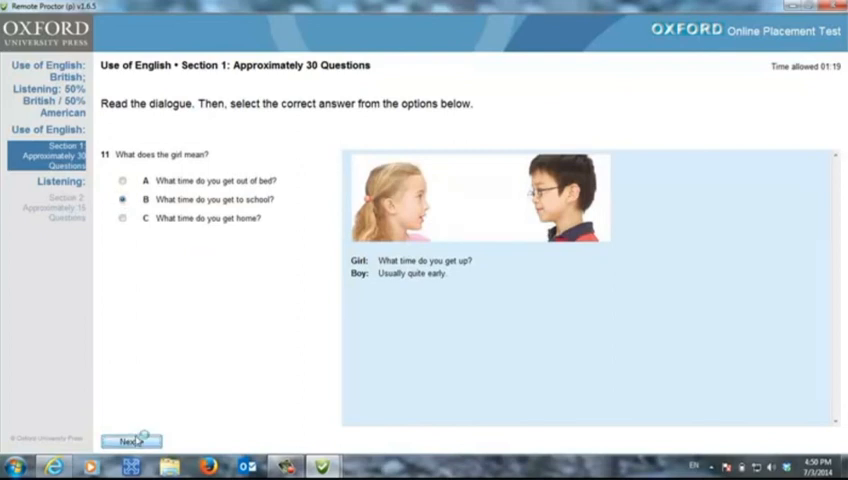
{"action": "left_click", "coordinate": [130, 441]}
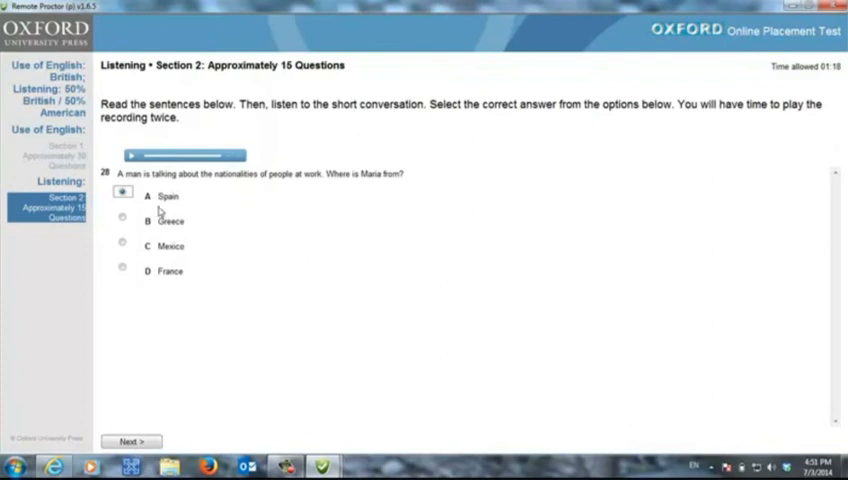
{"action": "mouse_move", "coordinate": [131, 155]}
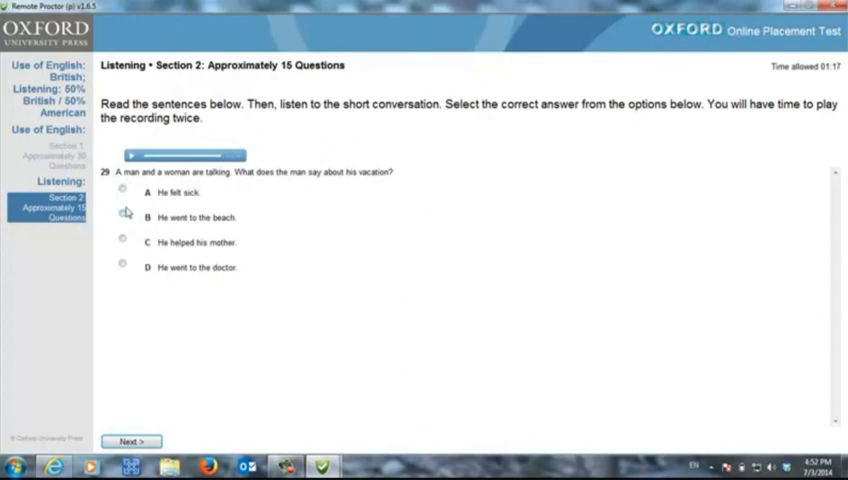
Step: Answer listening question 29 with 'He went to the beach' and advance past question 30
{"action": "left_click", "coordinate": [122, 213]}
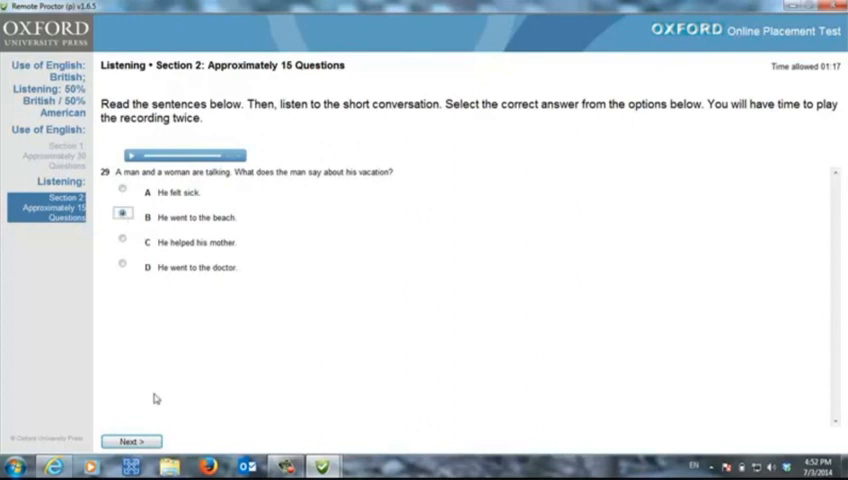
{"action": "left_click", "coordinate": [130, 441]}
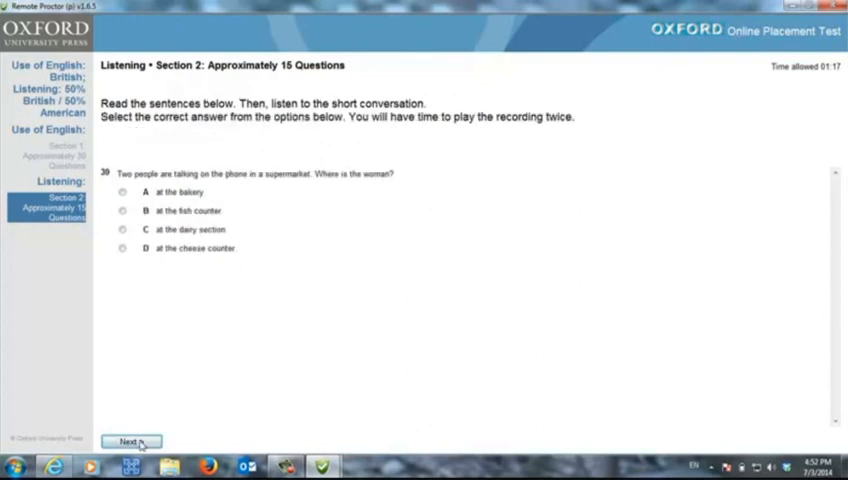
{"action": "left_click", "coordinate": [130, 441]}
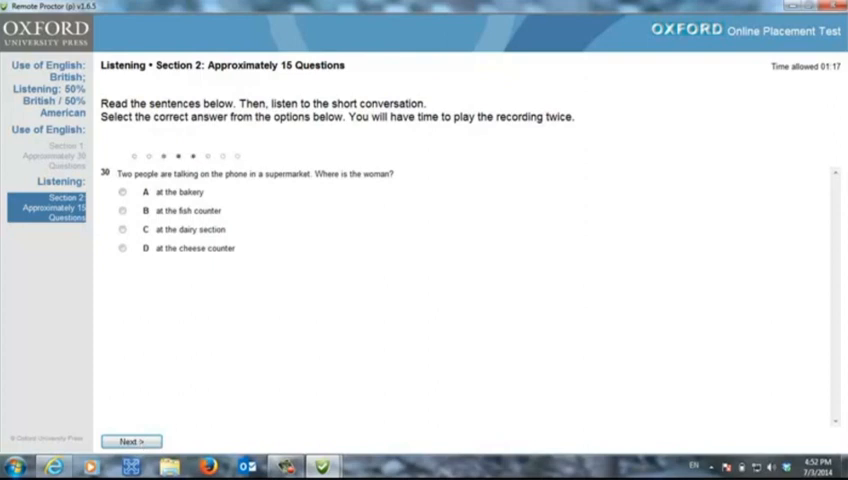
Step: Close the End of Test window, then close Remote Proctor and confirm End Exam
{"action": "left_click", "coordinate": [130, 441]}
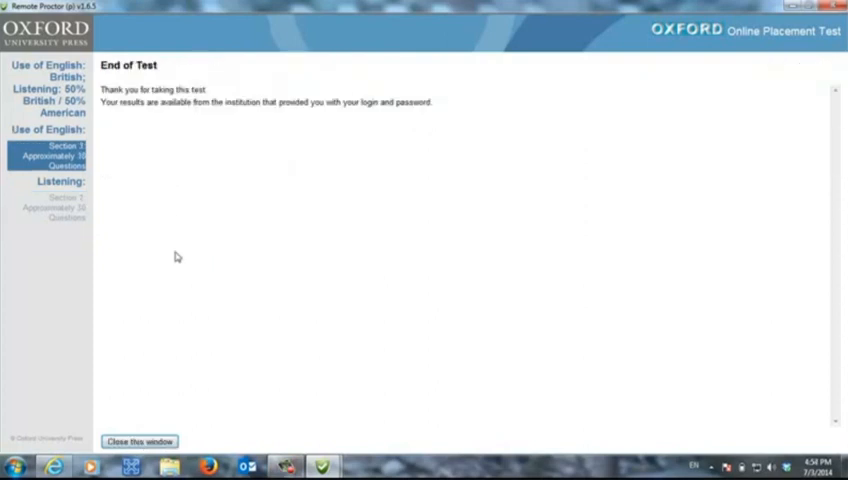
{"action": "mouse_move", "coordinate": [180, 311]}
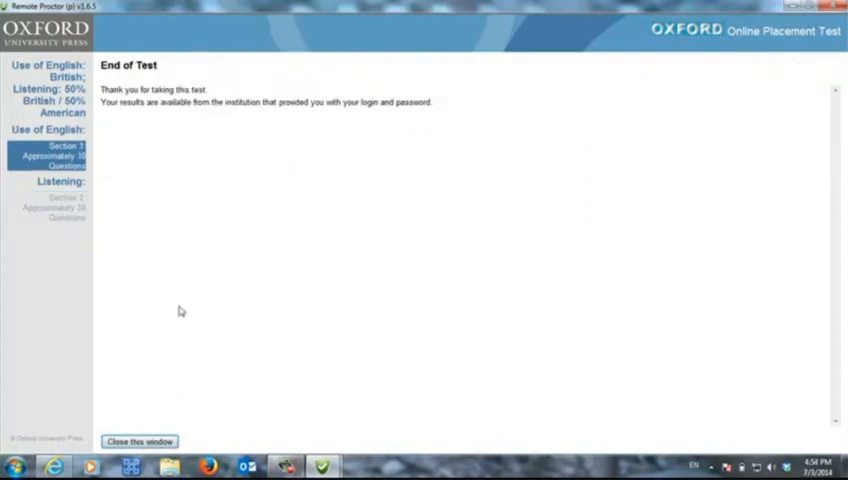
{"action": "left_click", "coordinate": [139, 441]}
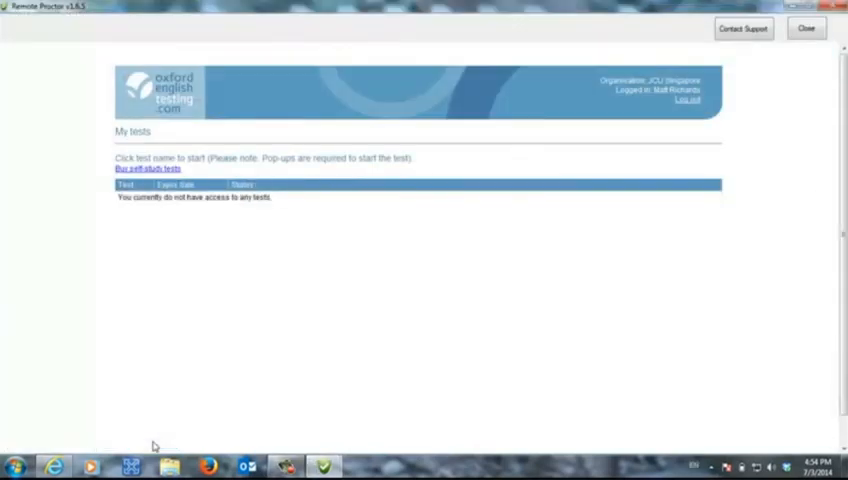
{"action": "mouse_move", "coordinate": [588, 156]}
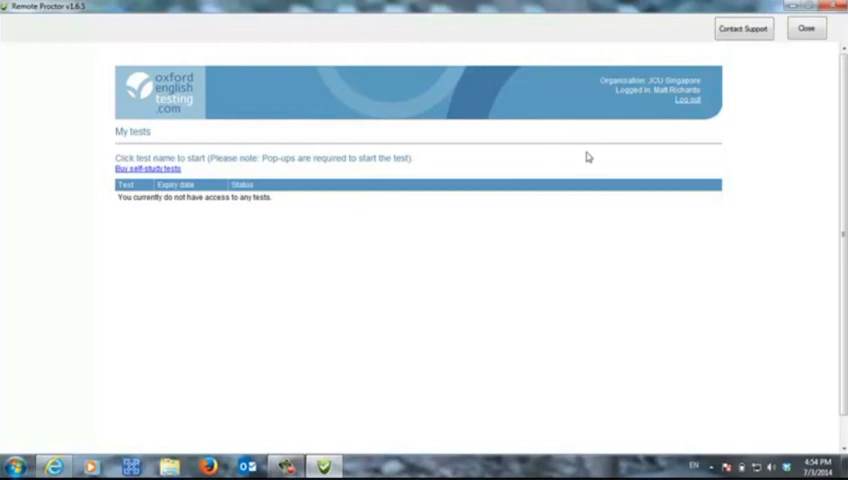
{"action": "mouse_move", "coordinate": [778, 60]}
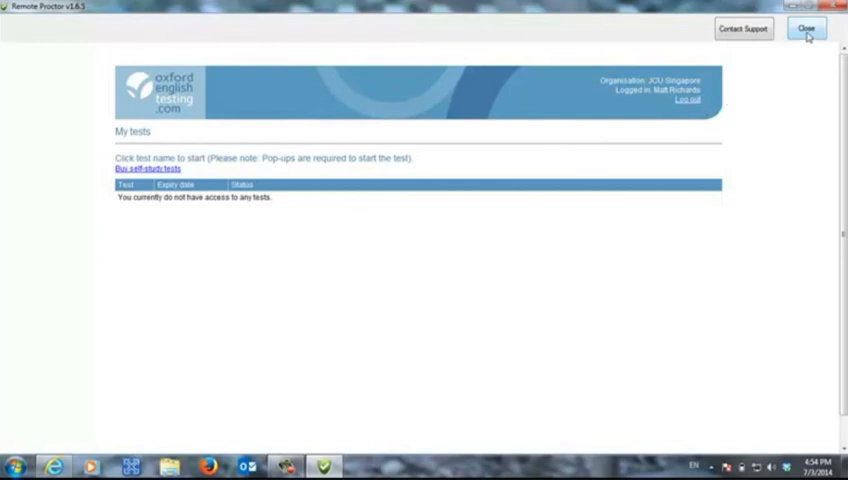
{"action": "left_click", "coordinate": [806, 28]}
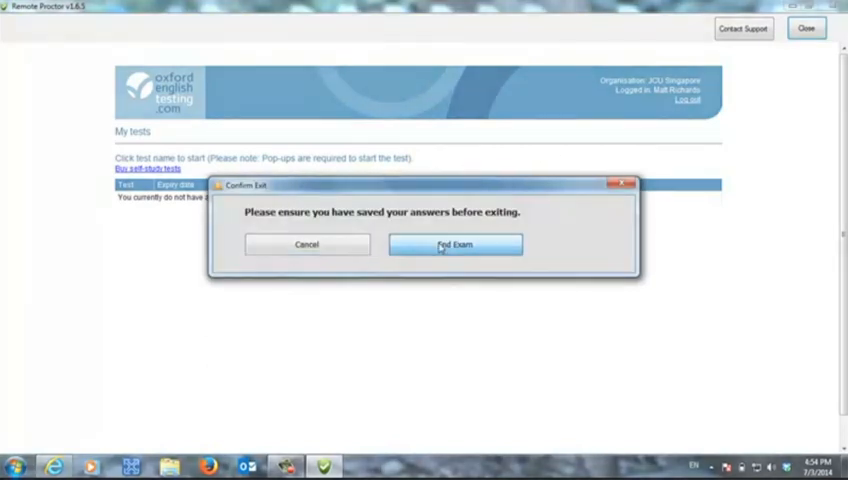
{"action": "left_click", "coordinate": [455, 244]}
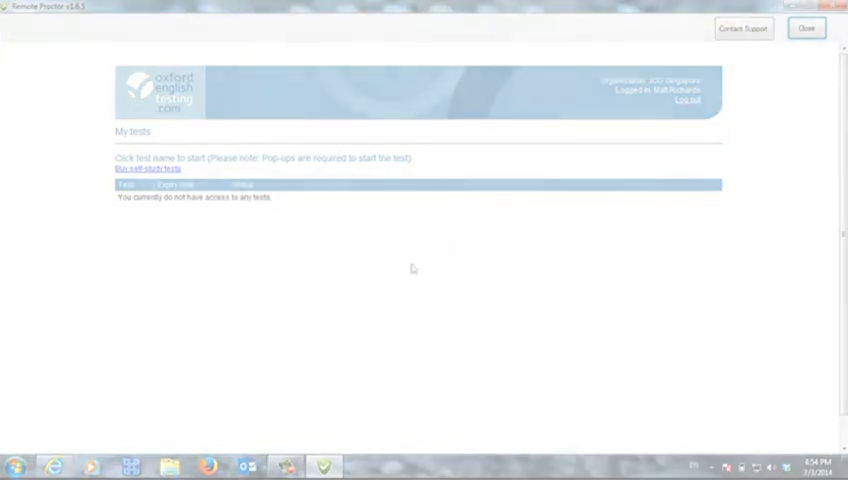